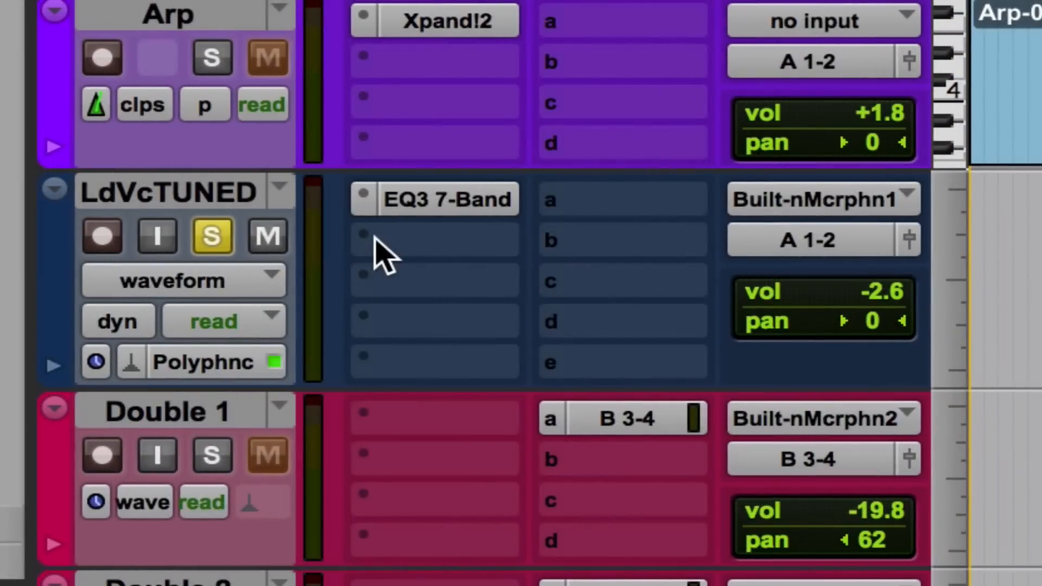
# Insert the BF-76 (mono) compressor from Dynamics on LdVcTUNED's second insert slot.
pyautogui.click(435, 240)
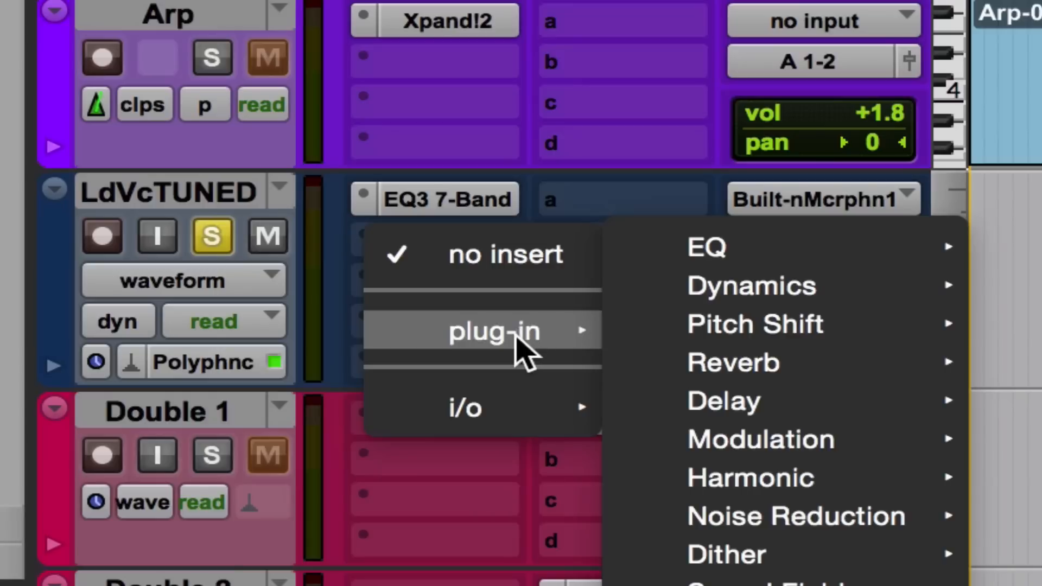
pyautogui.moveTo(732, 292)
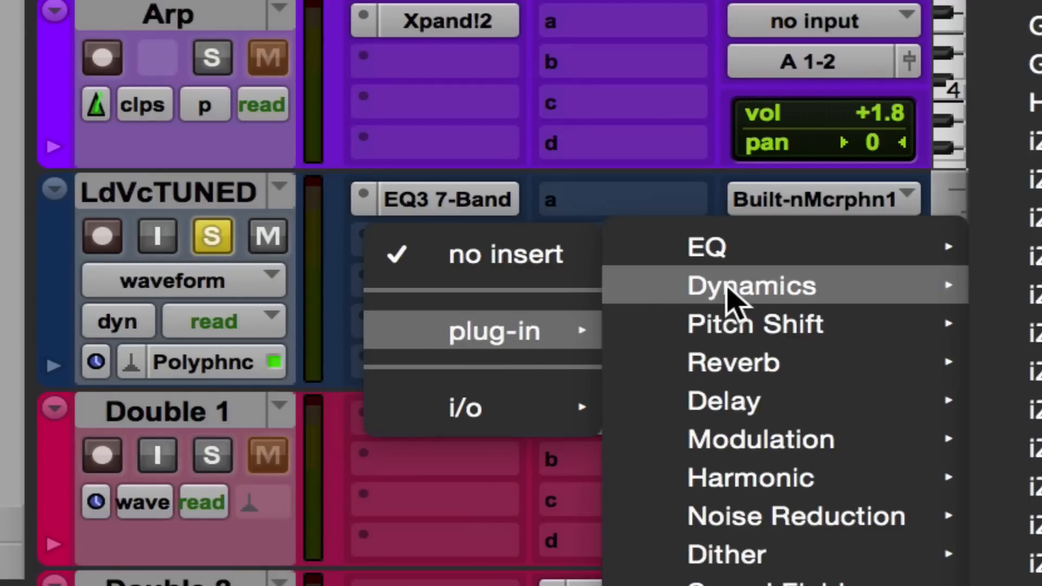
pyautogui.click(751, 286)
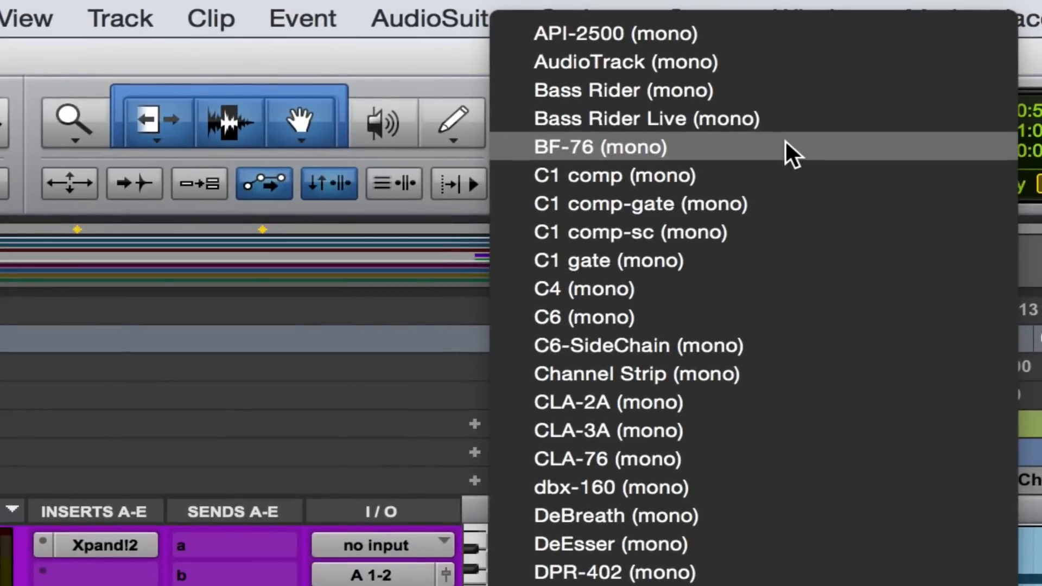
pyautogui.click(598, 147)
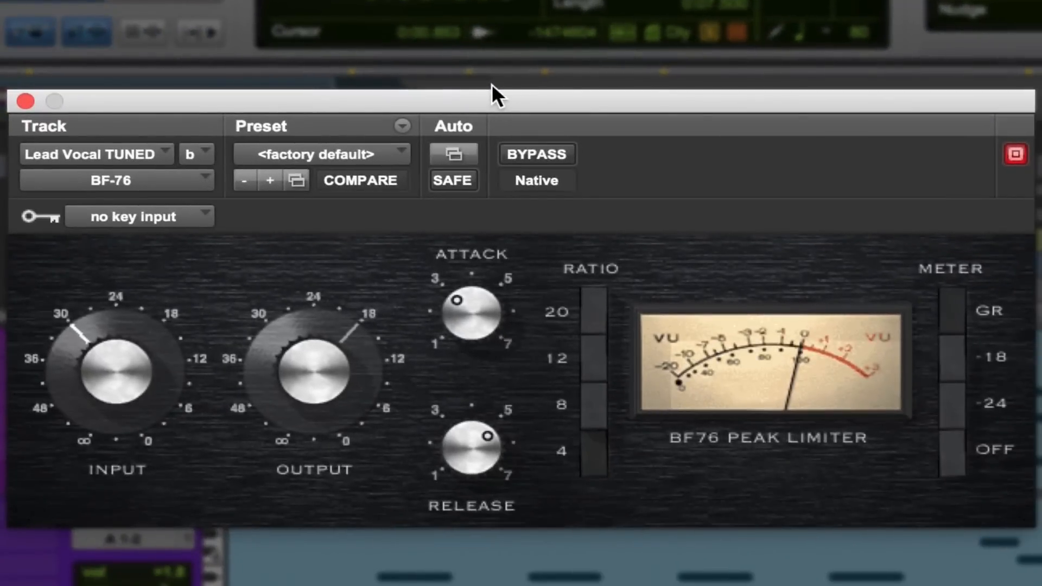
pyautogui.moveTo(796, 207)
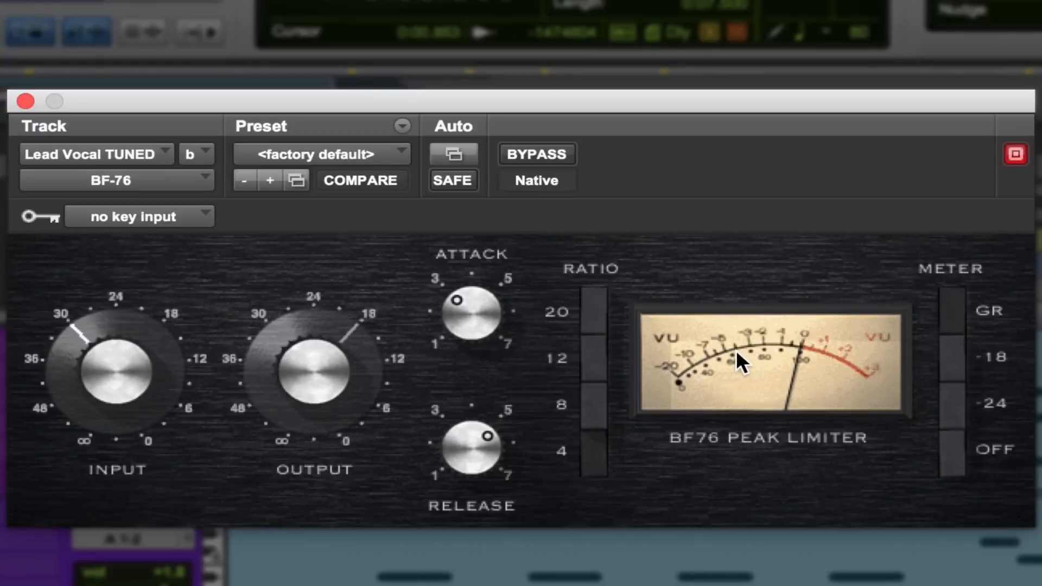
pyautogui.moveTo(687, 375)
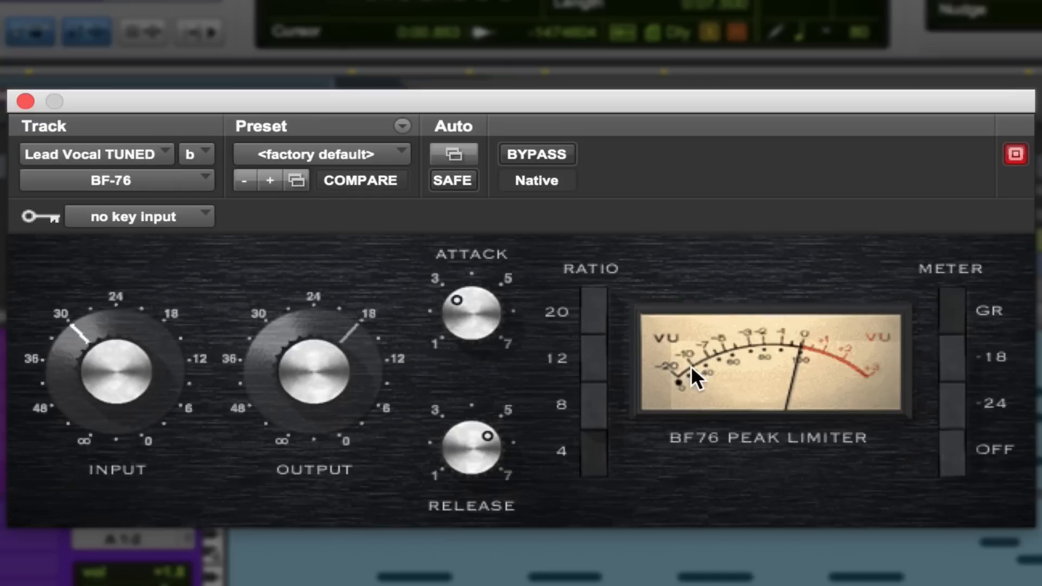
pyautogui.moveTo(695, 391)
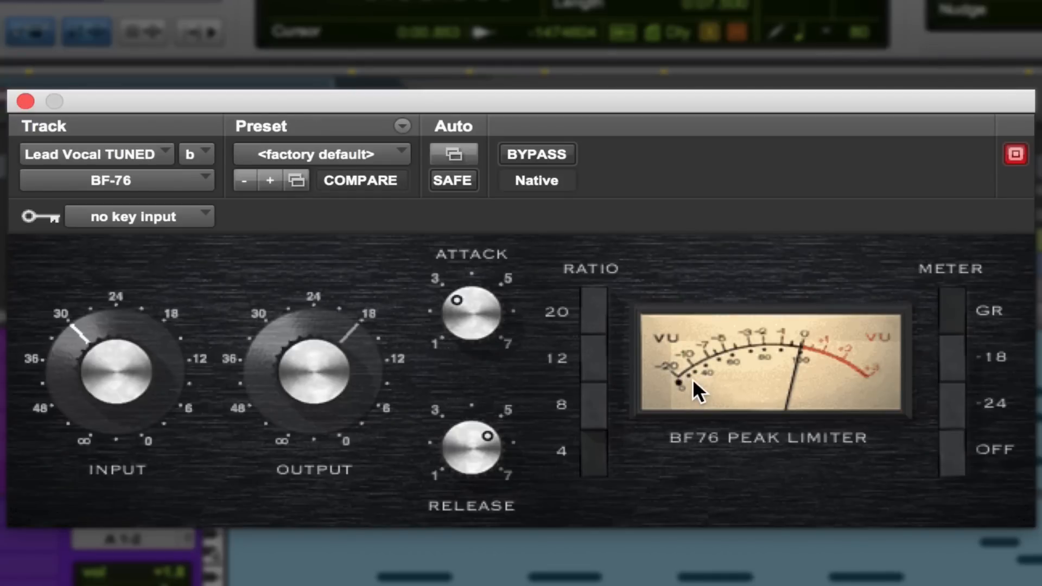
pyautogui.moveTo(758, 362)
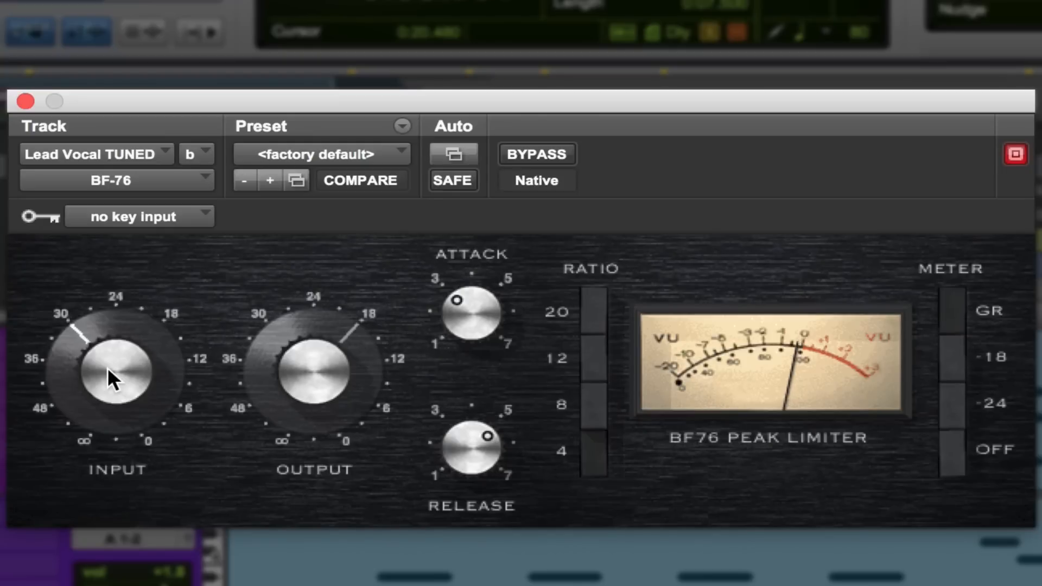
pyautogui.moveTo(116, 371); pyautogui.dragTo(100, 459)
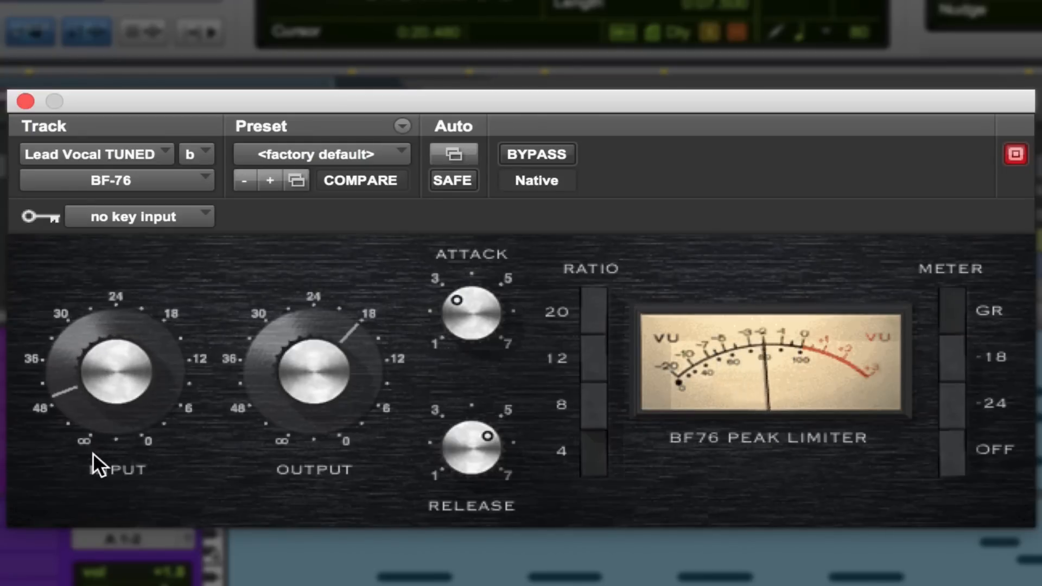
pyautogui.click(361, 181)
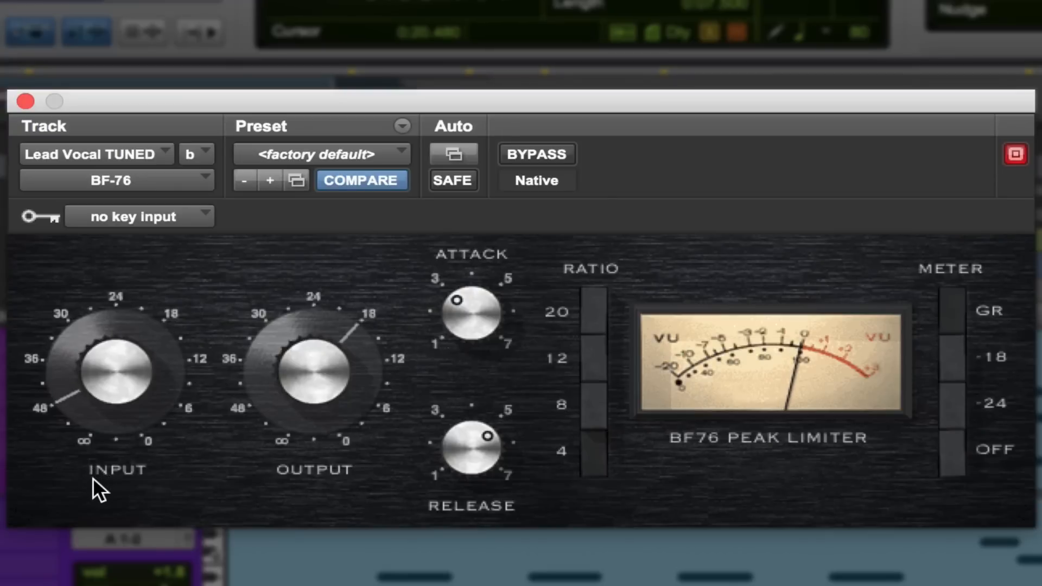
pyautogui.moveTo(100, 485); pyautogui.dragTo(86, 326)
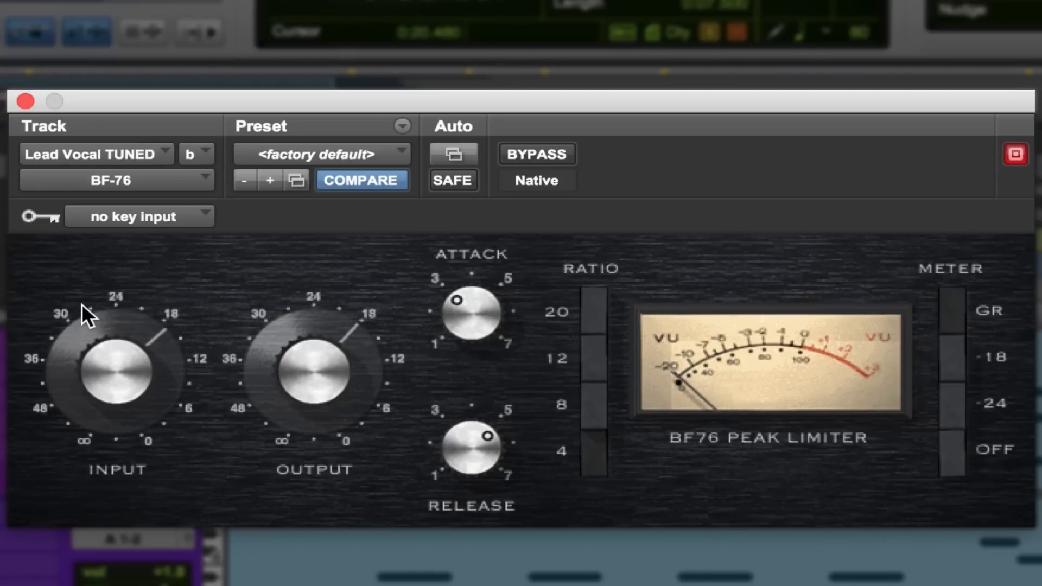
pyautogui.moveTo(93, 312); pyautogui.dragTo(93, 406)
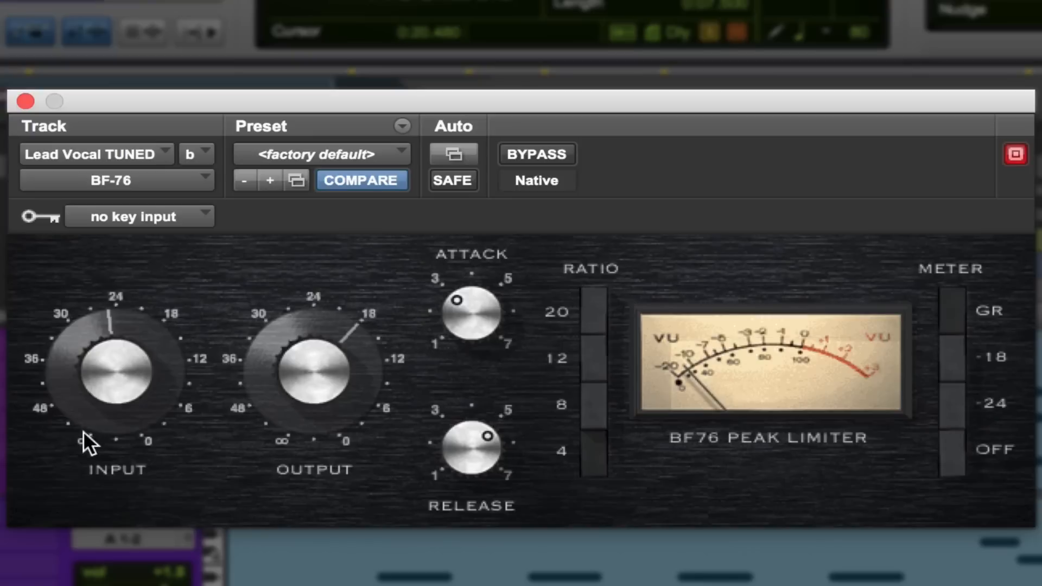
pyautogui.moveTo(117, 432); pyautogui.dragTo(113, 385)
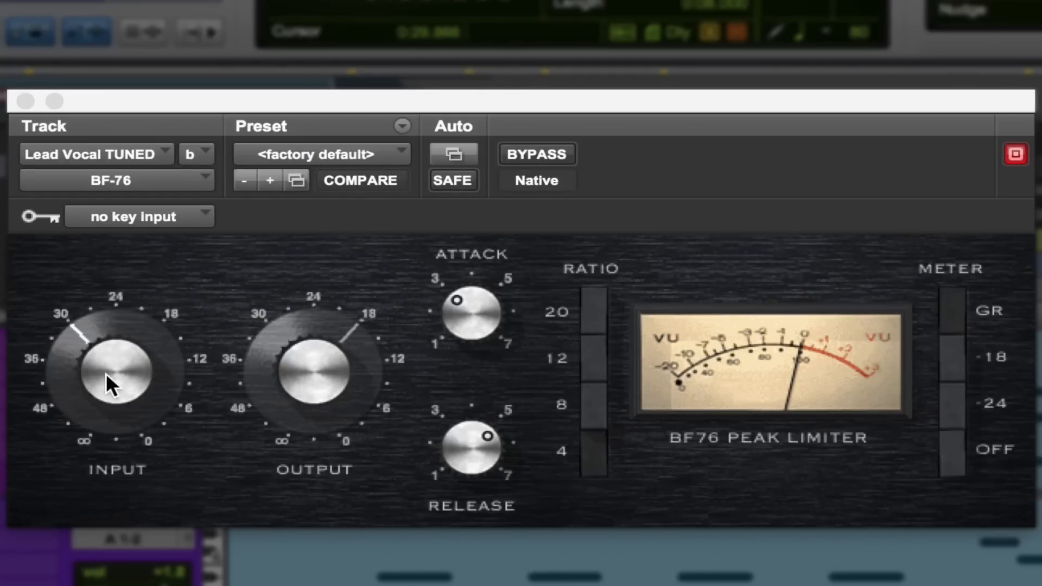
pyautogui.moveTo(369, 391)
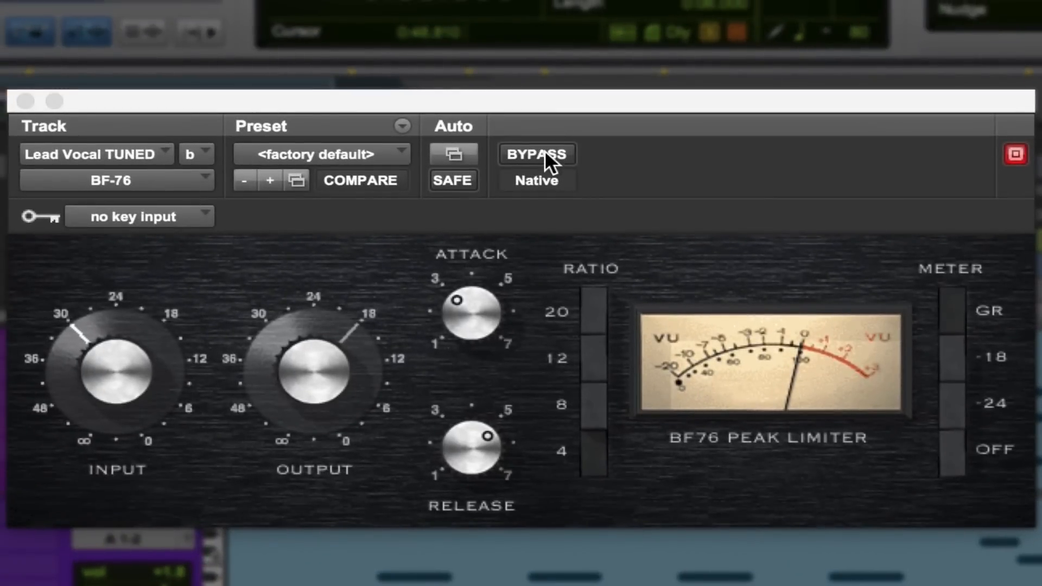
pyautogui.moveTo(317, 372)
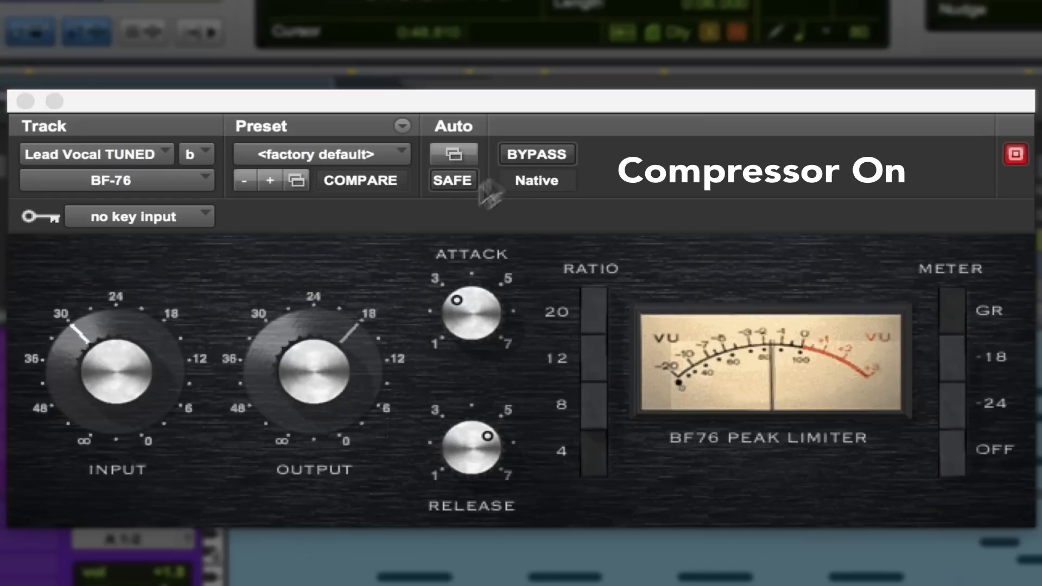
# Compare the dry and compressed vocal by toggling BF-76 bypass twice.
pyautogui.click(536, 153)
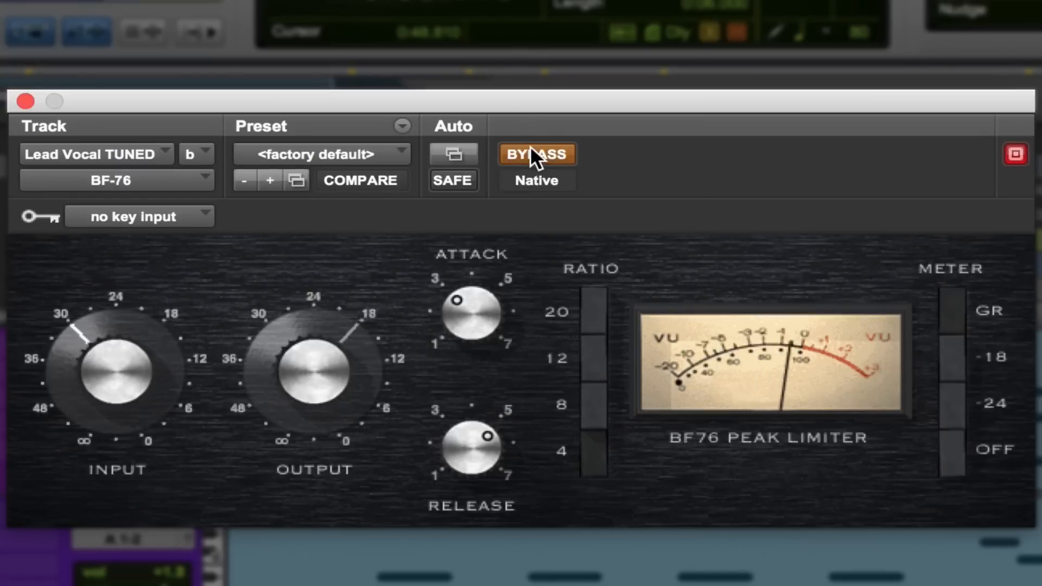
pyautogui.click(536, 154)
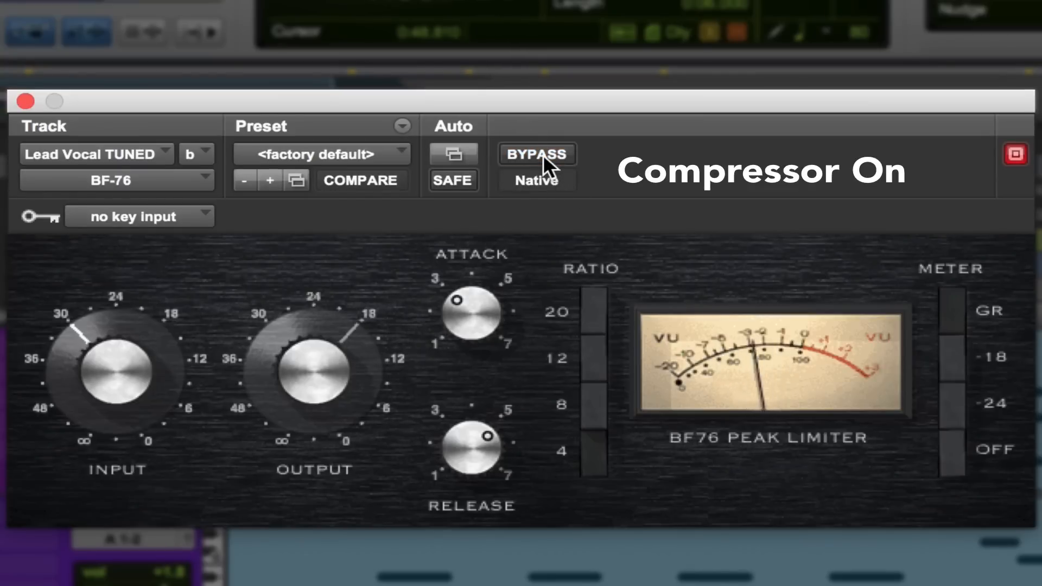
pyautogui.click(537, 153)
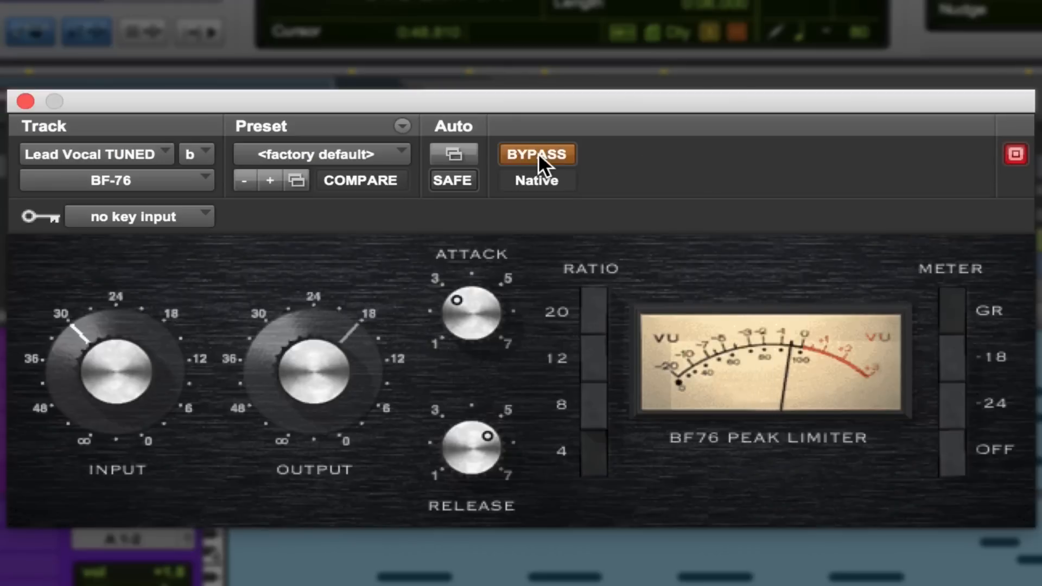
pyautogui.click(536, 154)
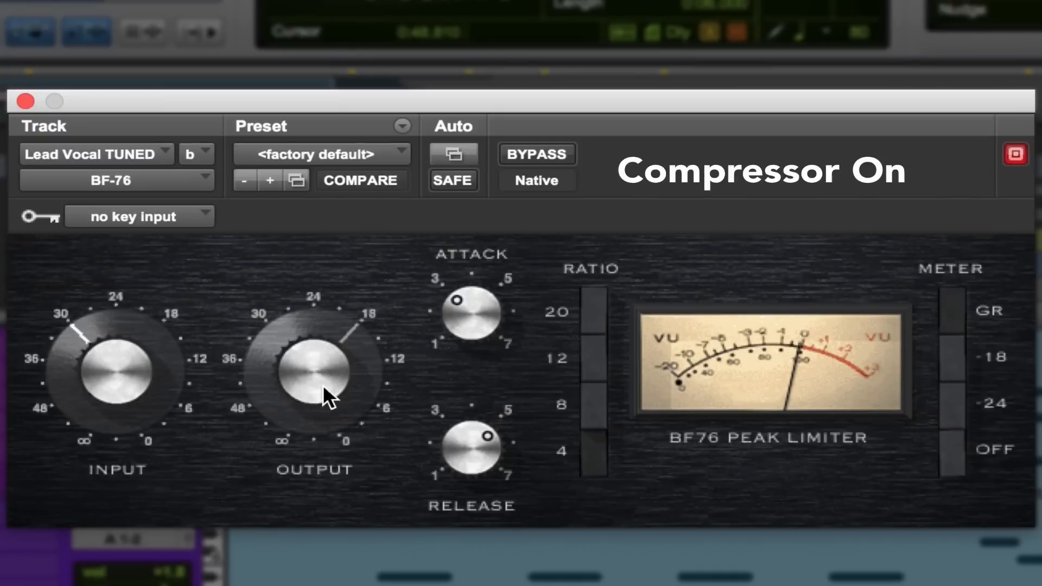
# Lower the BF-76 output toward 12, re-compare with bypass, and leave it active.
pyautogui.click(361, 181)
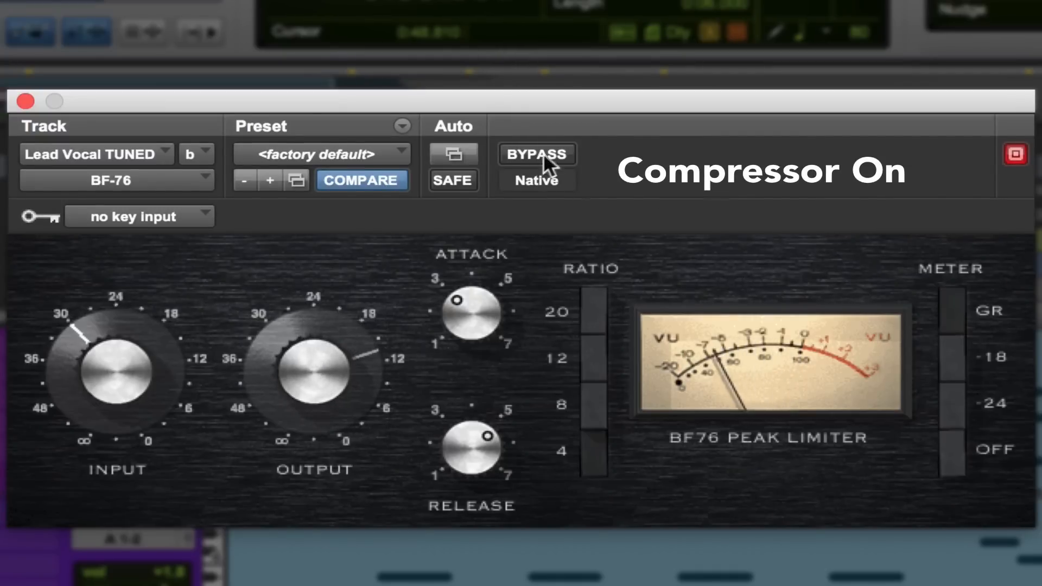
pyautogui.click(536, 154)
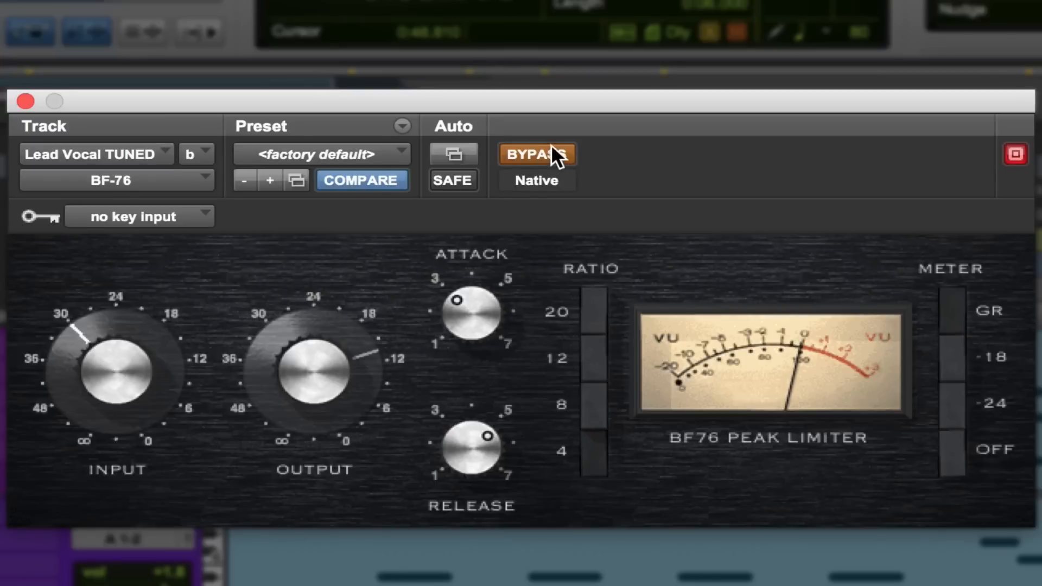
pyautogui.click(536, 154)
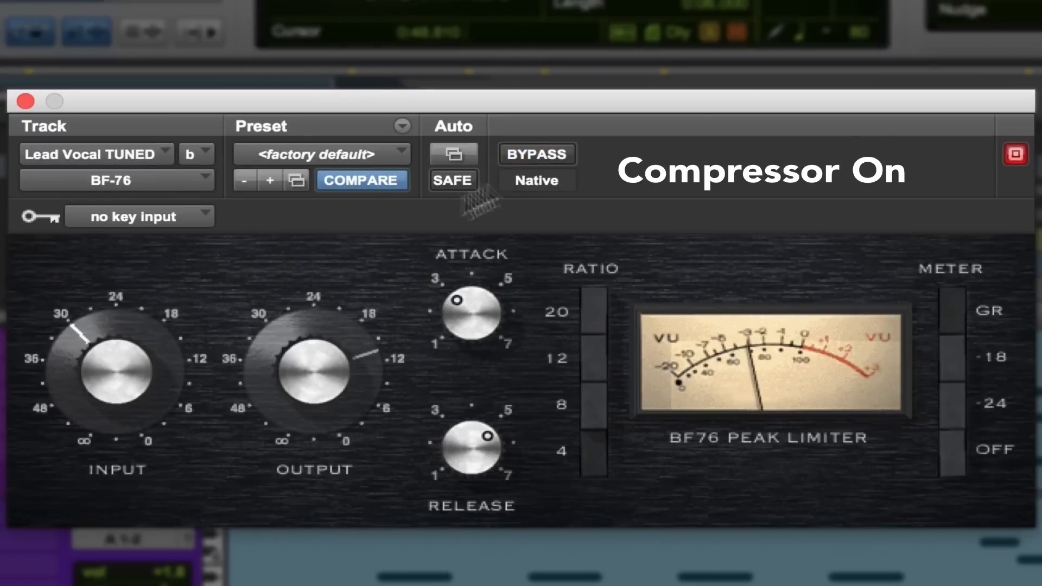
pyautogui.click(536, 153)
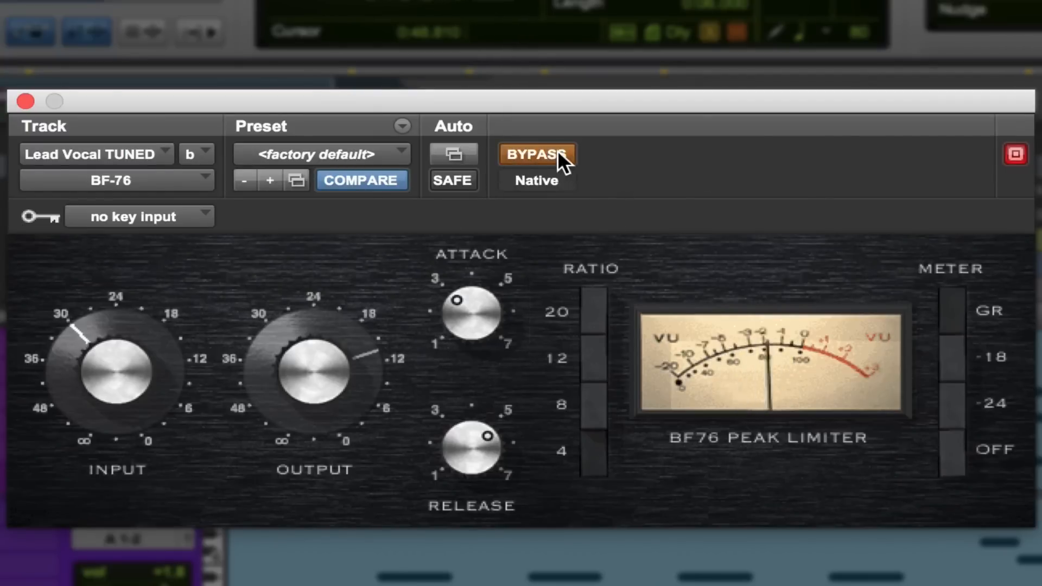
pyautogui.click(537, 154)
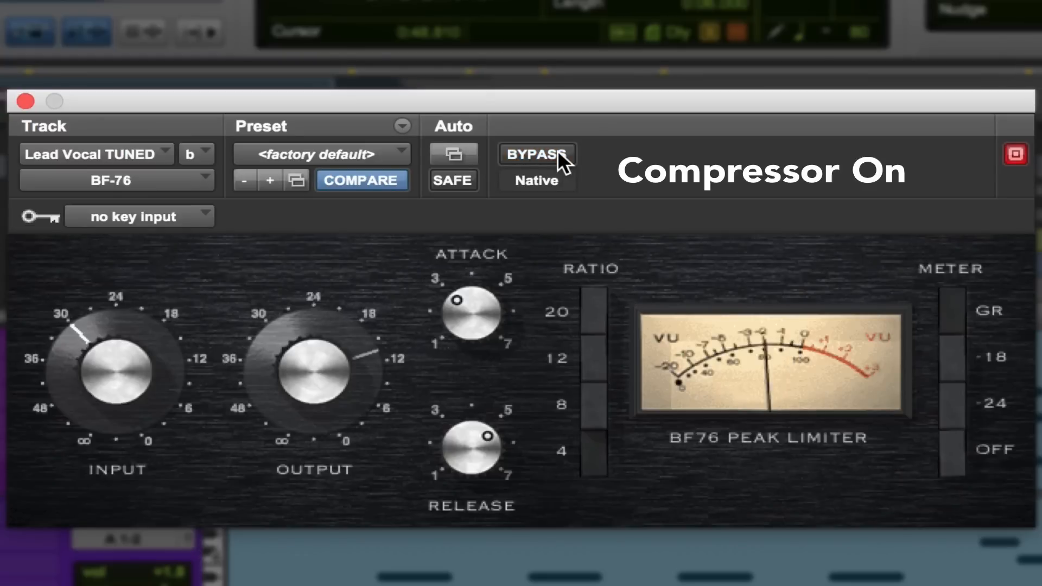
pyautogui.click(536, 154)
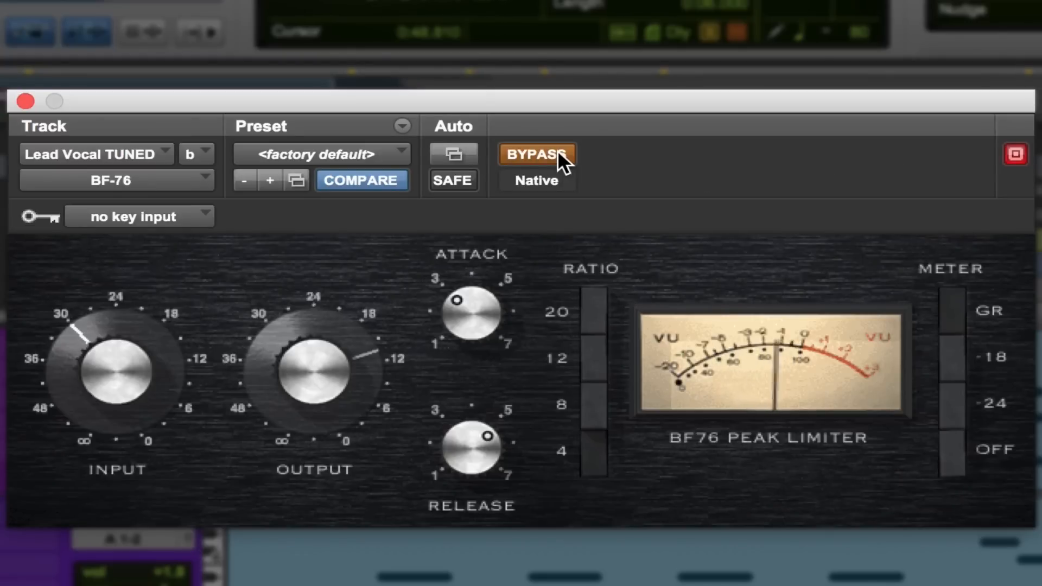
pyautogui.click(536, 154)
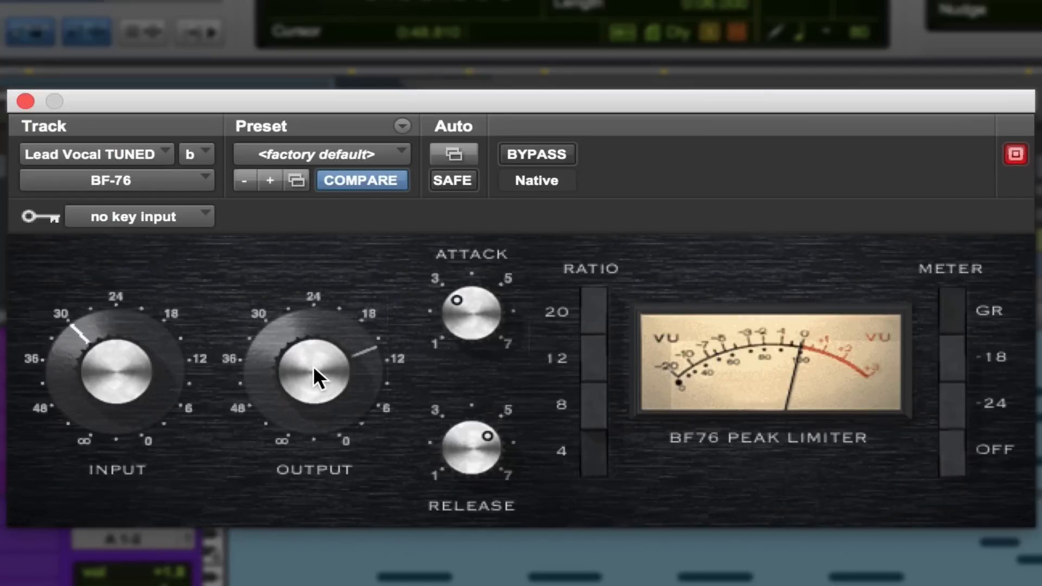
pyautogui.moveTo(249, 385)
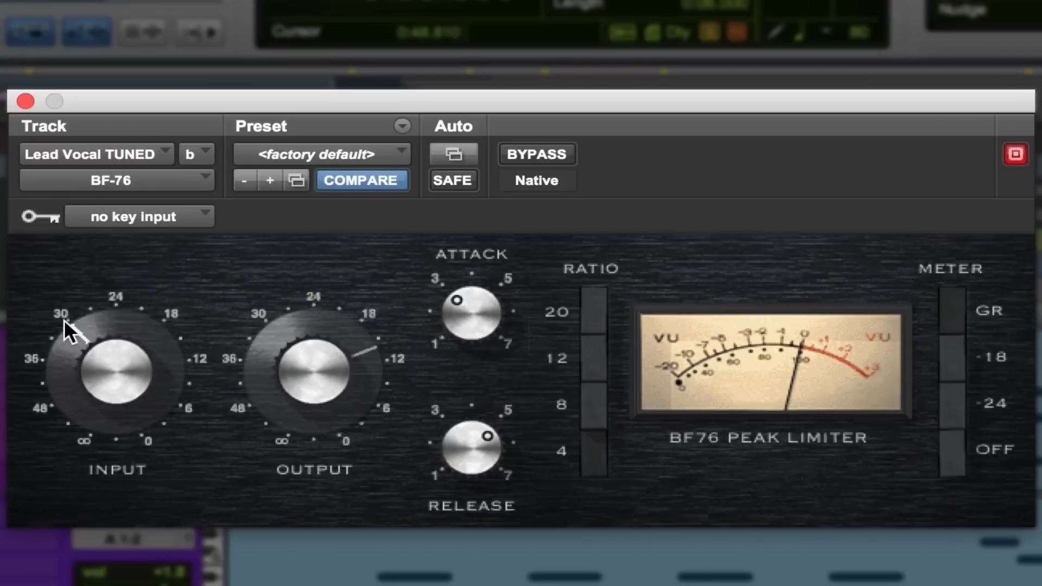
pyautogui.moveTo(73, 342)
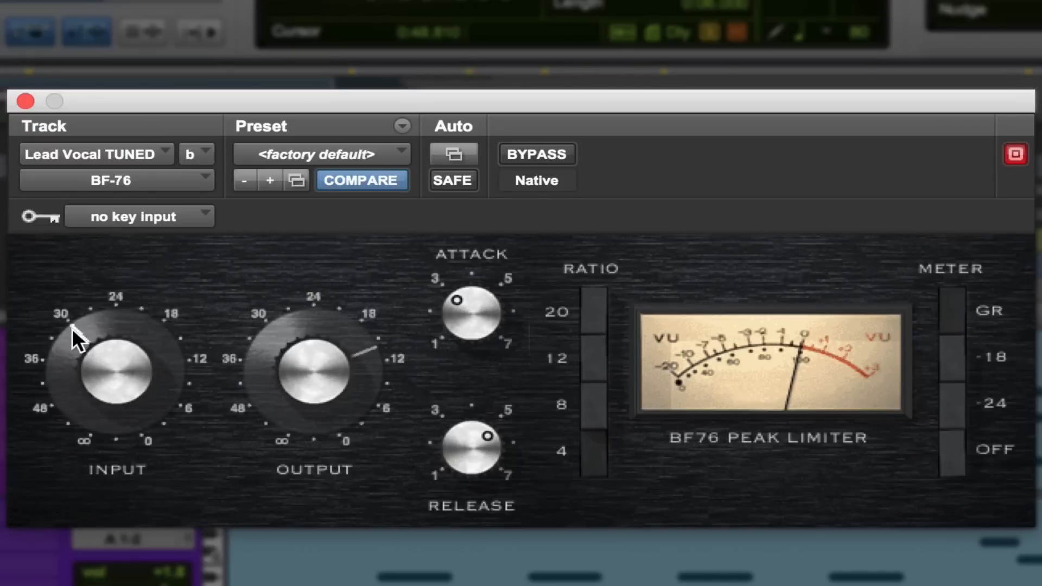
pyautogui.moveTo(79, 332)
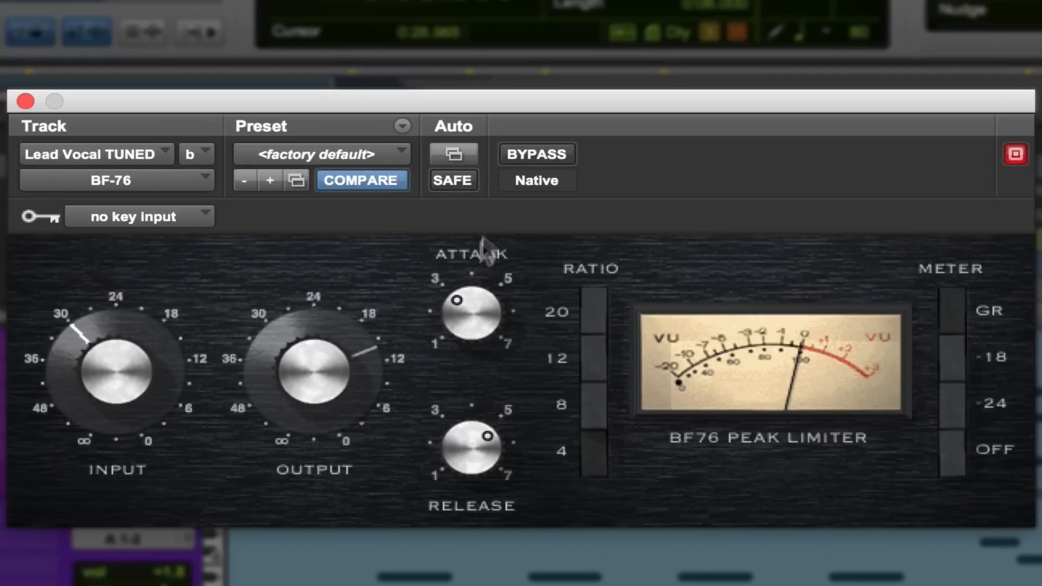
pyautogui.moveTo(536, 153)
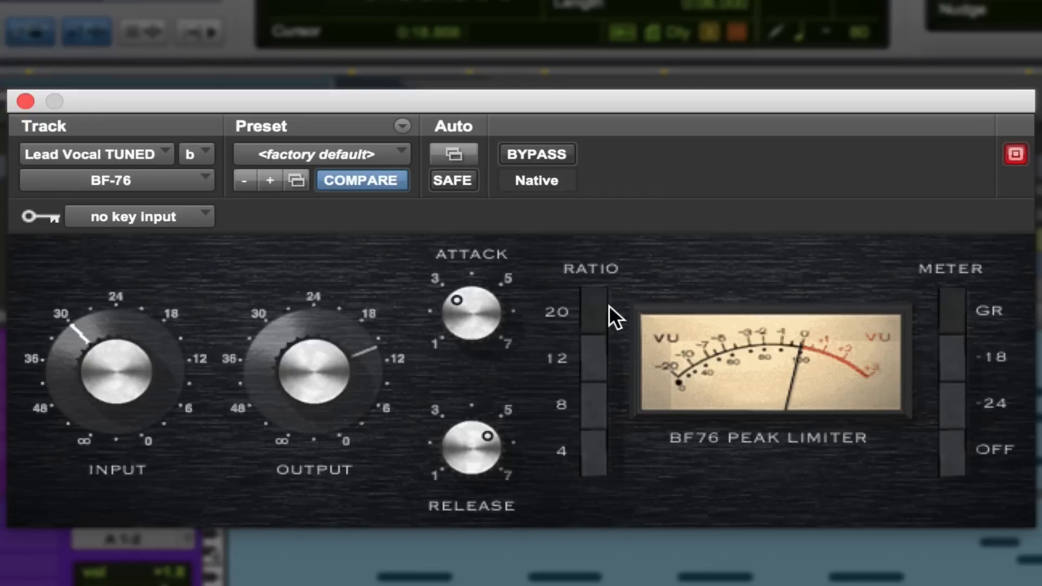
pyautogui.moveTo(593, 469)
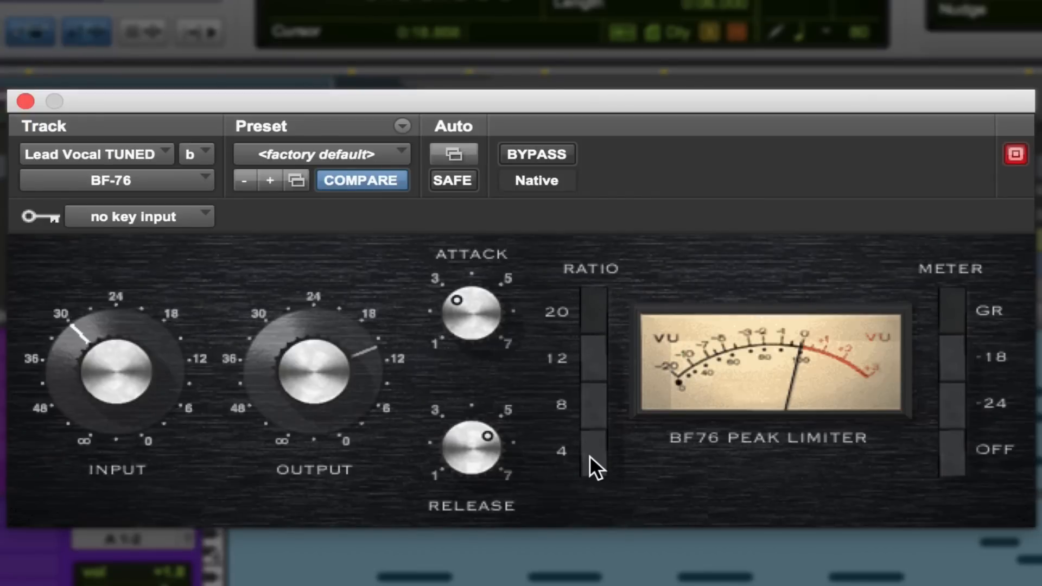